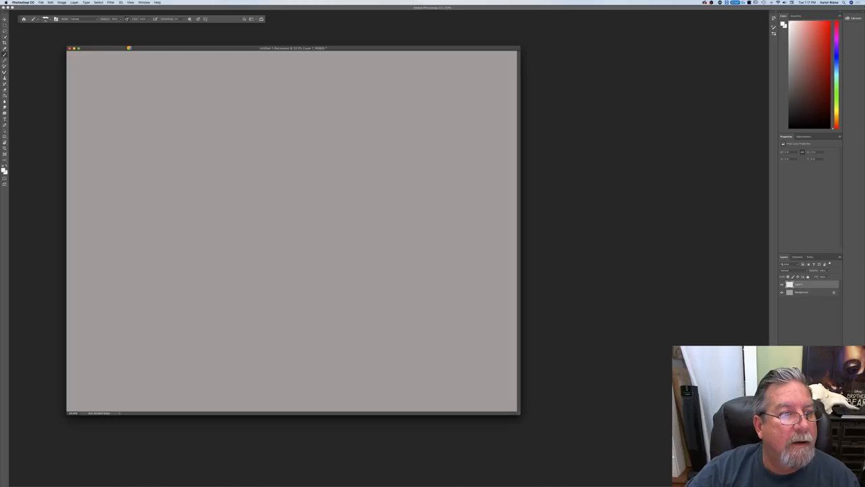
Press Command+Option+Esc in frozen Photoshop, making its application frame and panels vanish.
key("cmd+alt+esc")
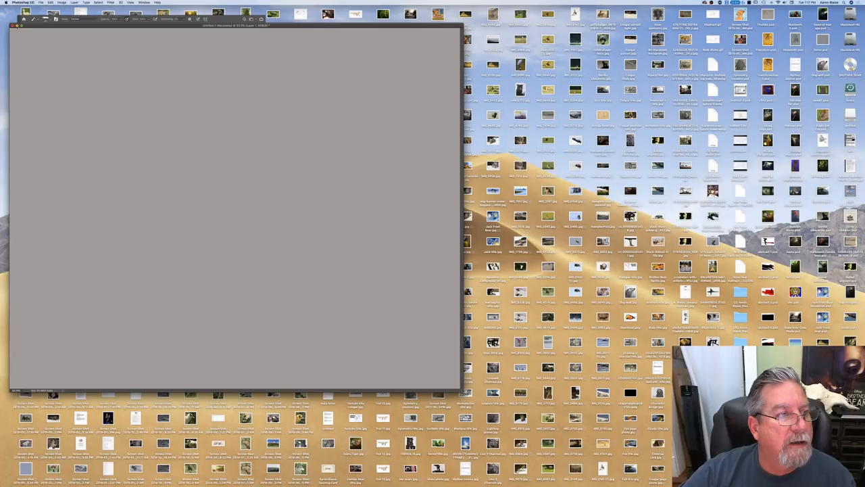
Switch to Finder and open Force Quit, selecting the not-responding Finder.
left_click(9, 26)
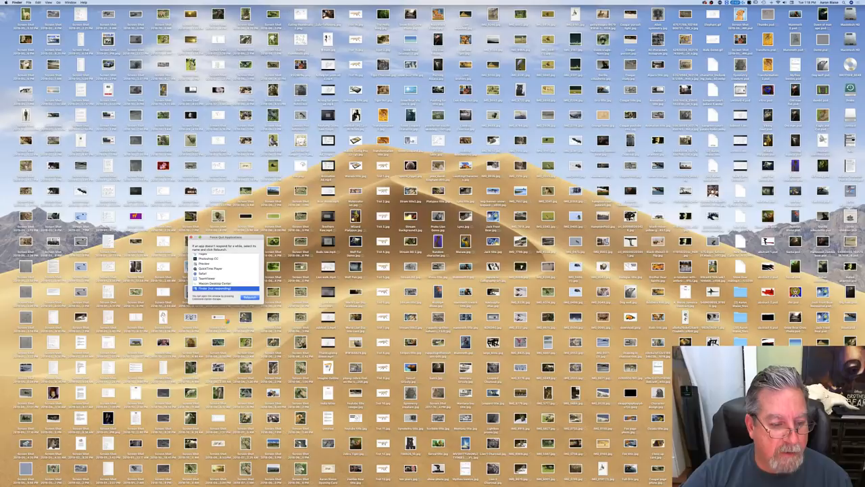
Relaunch Finder from Force Quit Applications, clearing the desktop icon clutter.
left_click(247, 296)
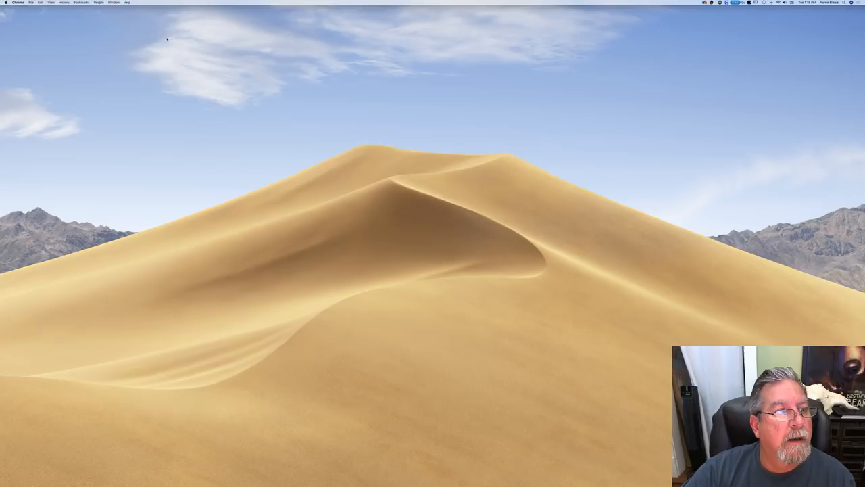
Reopen Force Quit Applications with Command+Option+Esc, now listing Google Chrome.
key("cmd+alt+escape")
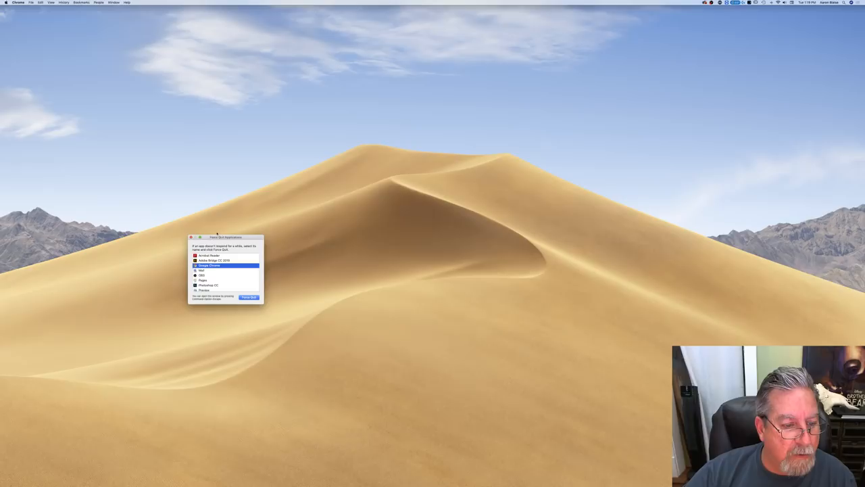